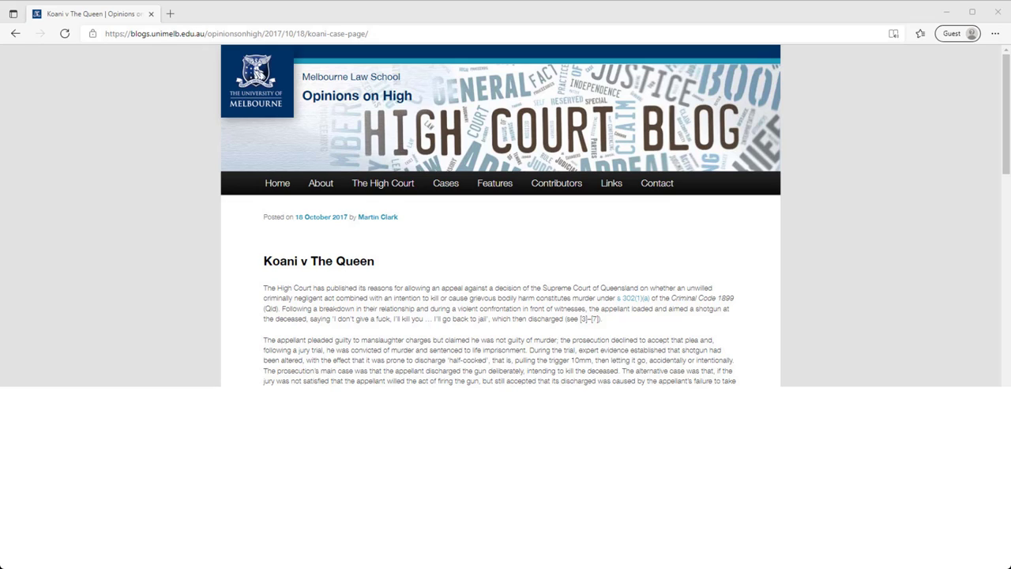
Switch to the Blurred Borders web page reference and highlight its 'Family Violence' title in yellow
{"action": "left_click", "coordinate": [377, 217]}
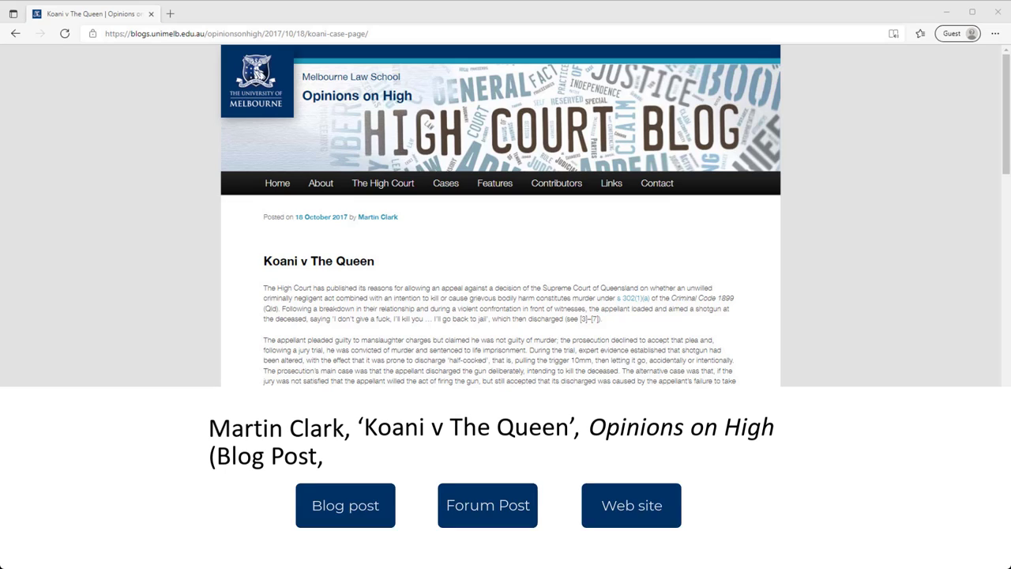
{"action": "left_click", "coordinate": [344, 506]}
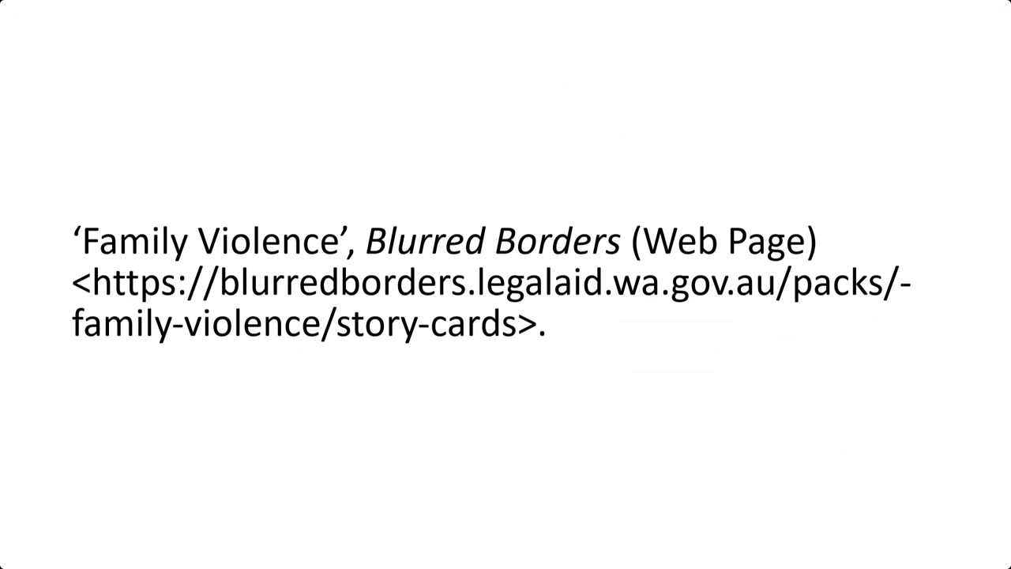
{"action": "left_click_drag", "start_coordinate": [71, 240], "coordinate": [360, 241]}
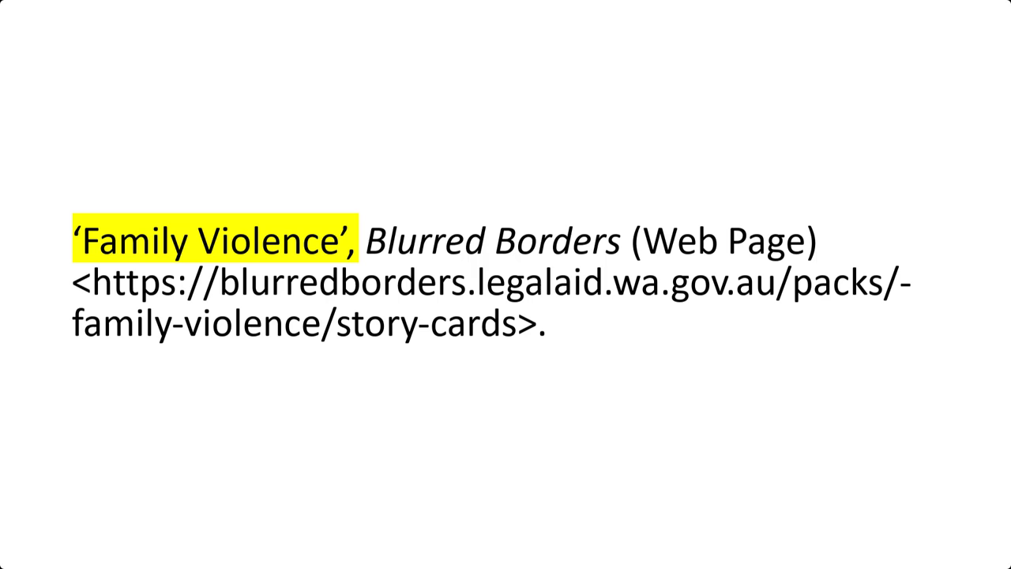